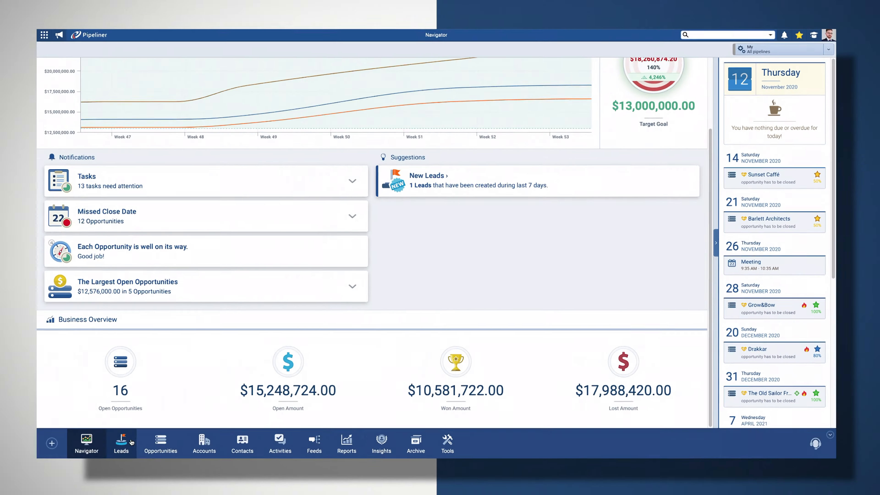
Select the Adam Smith Campaign Cross-Sell lead and review its accounts, contacts, documents and notes
left_click(120, 442)
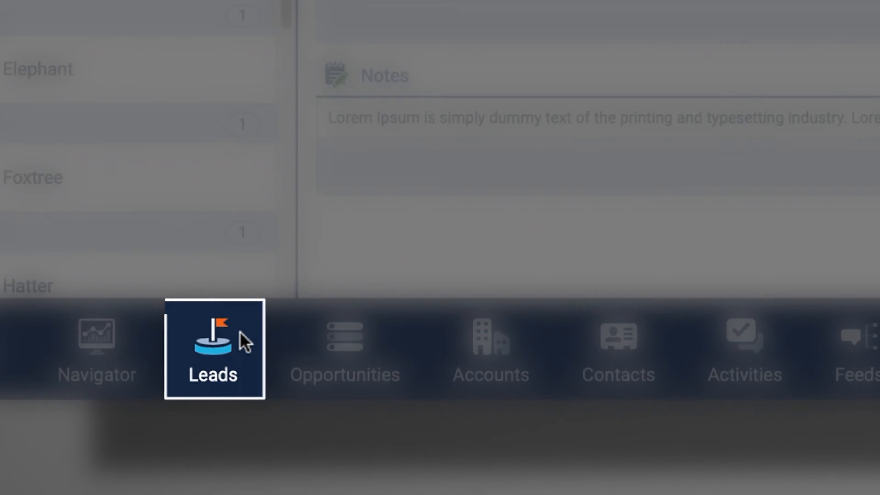
left_click(213, 348)
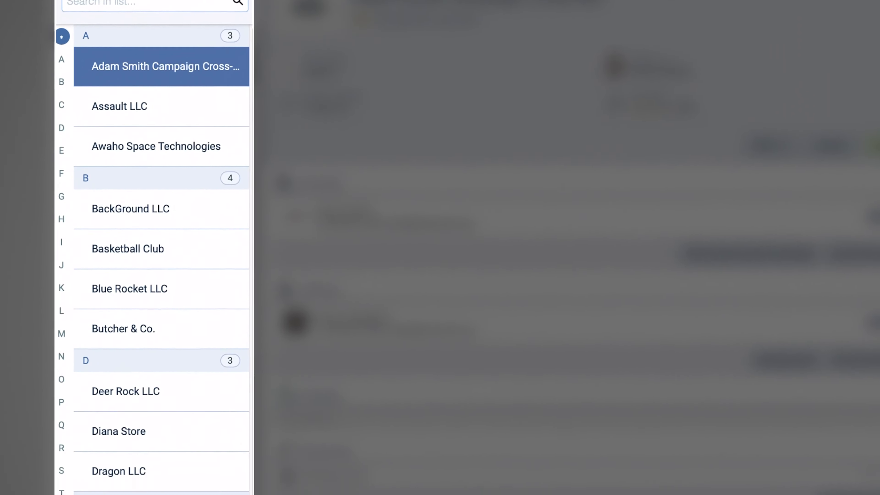
left_click(161, 66)
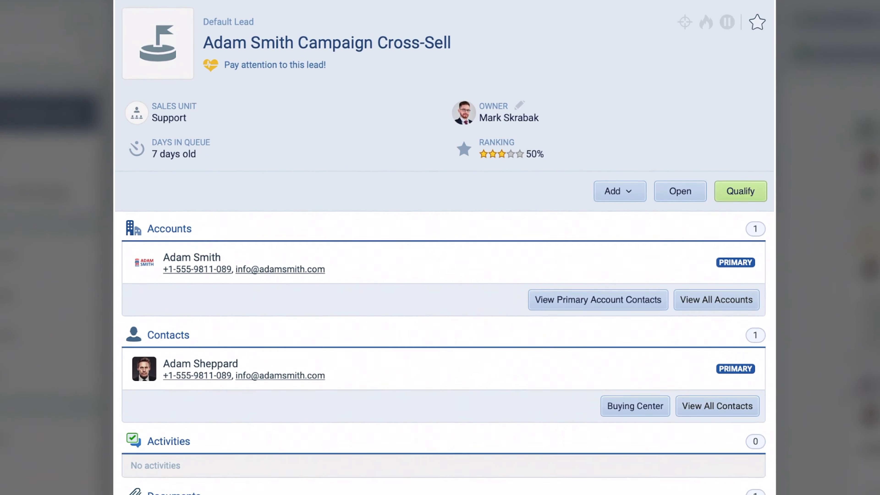
scroll("down", 3)
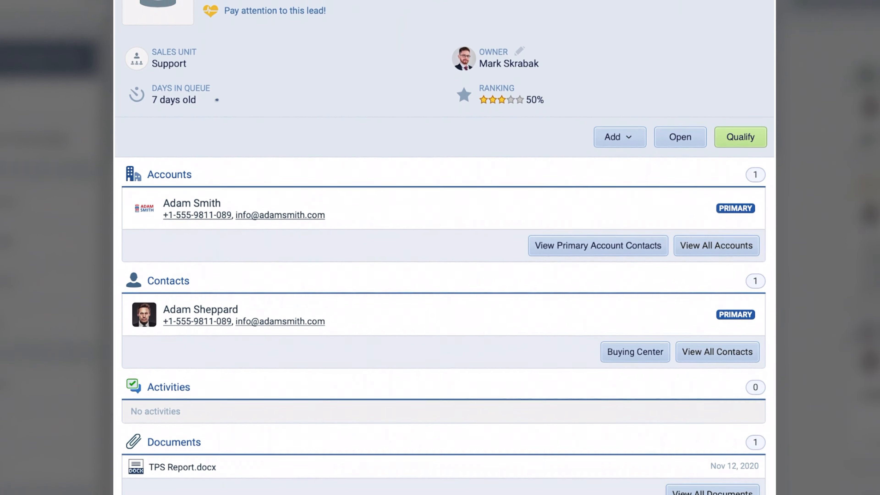
scroll("down", 3)
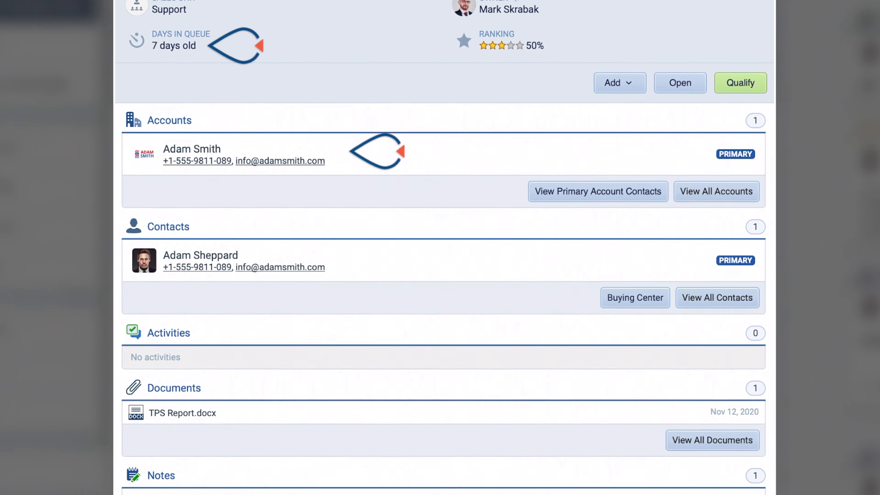
scroll("down", 3)
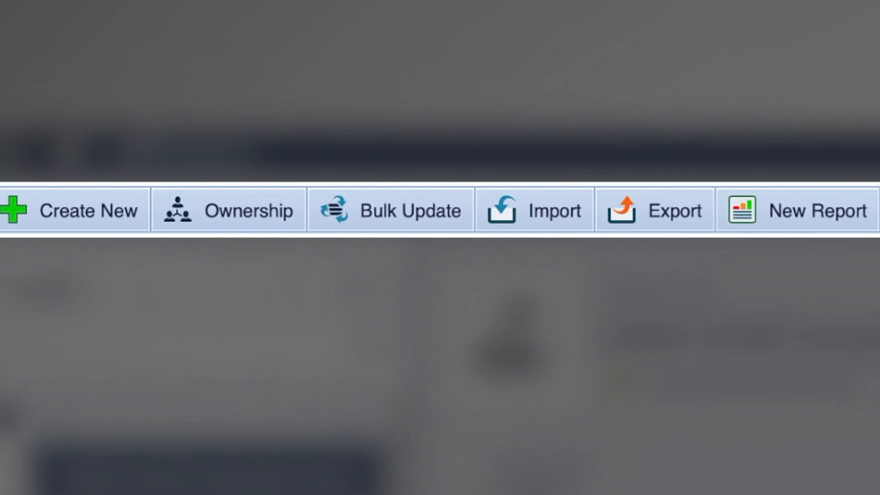
scroll("right", 3)
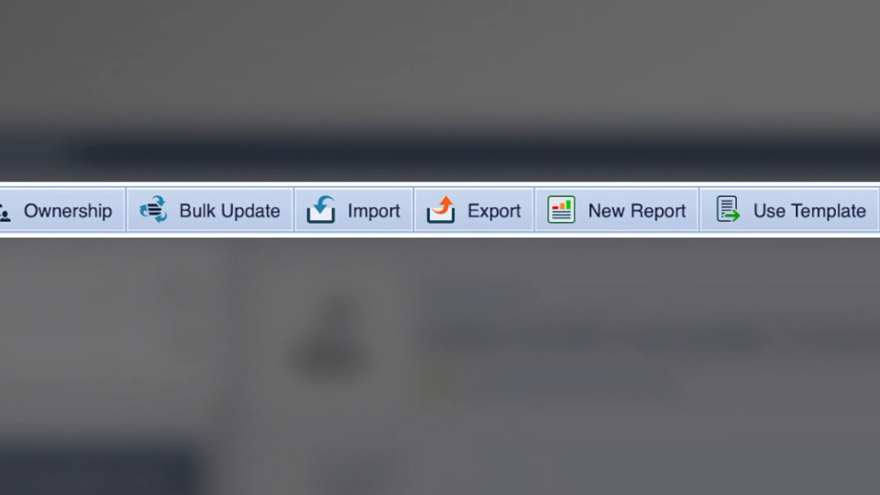
scroll("right", 3)
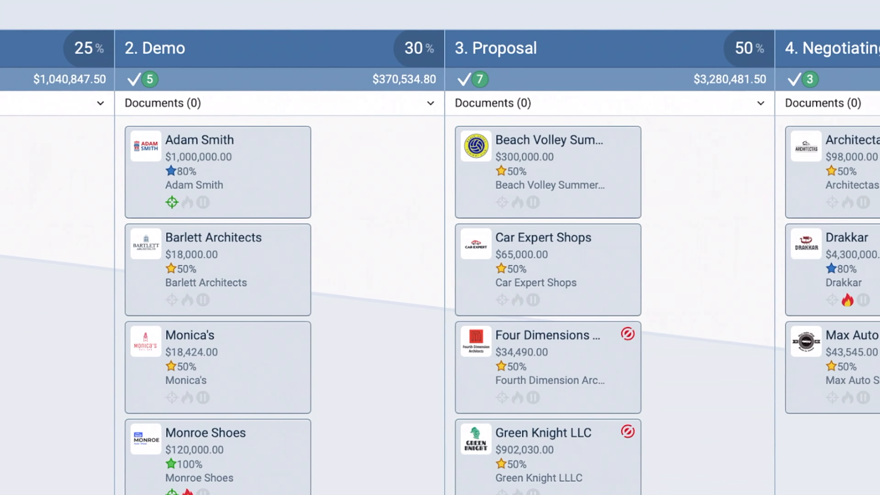
Pan the pipeline board right across the Demo, Proposal and Negotiating columns
scroll("right", 3)
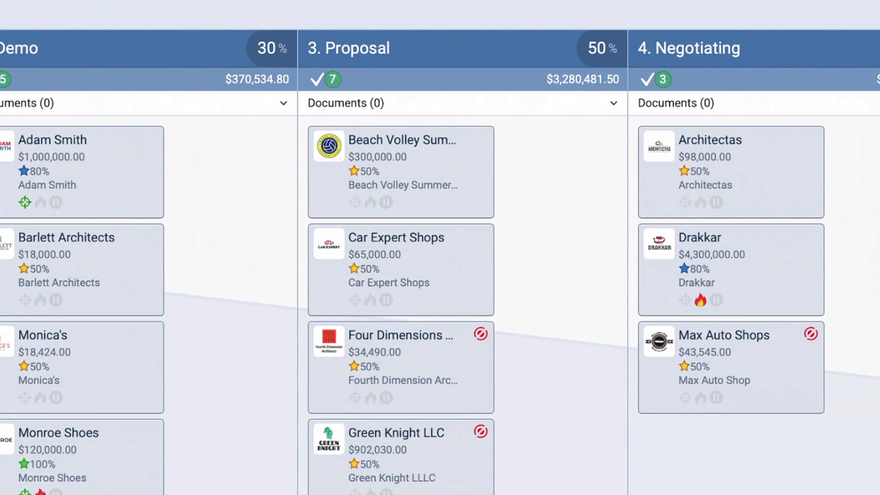
scroll("right", 3)
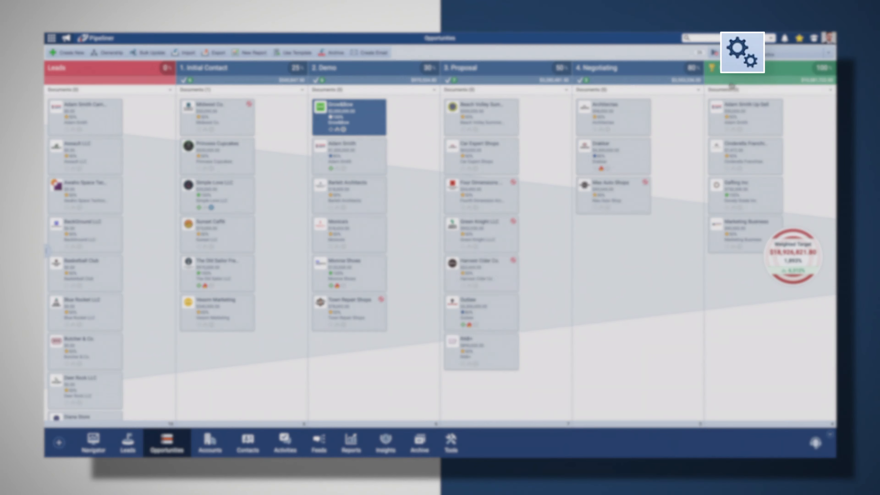
Show the Power Panel with the pipeline's grouping, sorting and card display options
left_click(740, 52)
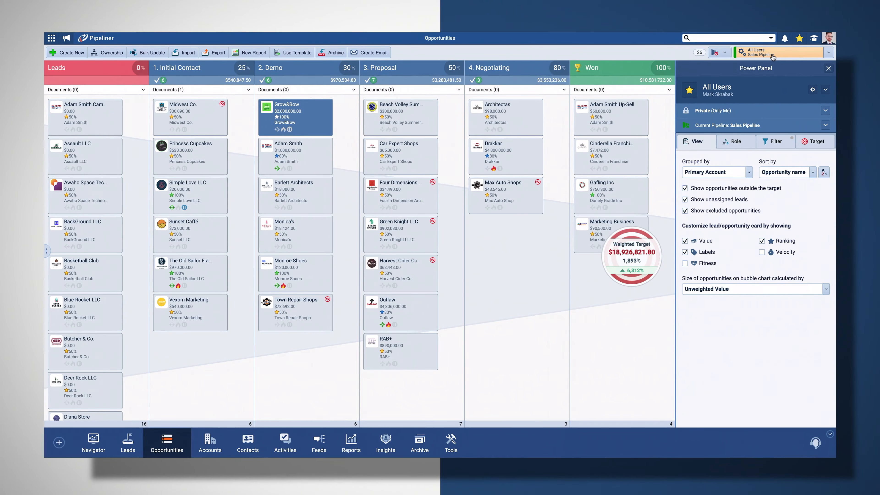
Switch opportunities to Bubble Chart View, then Compact View, then List View
left_click(724, 52)
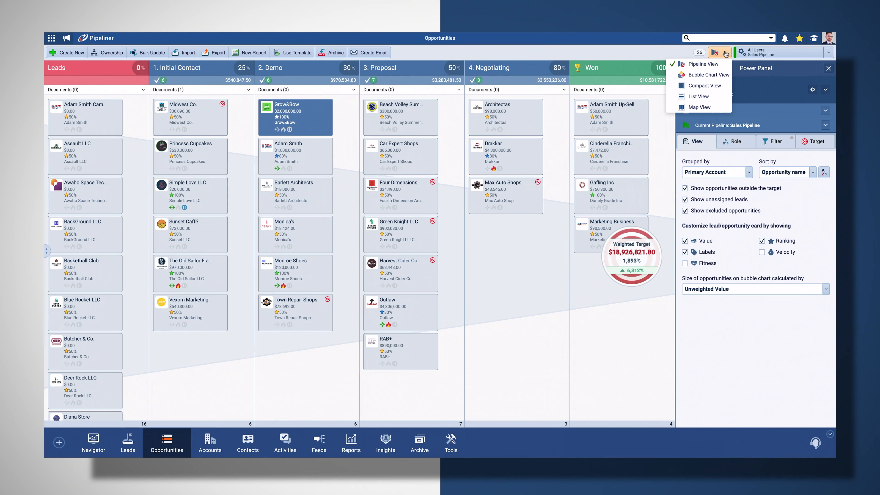
left_click(709, 75)
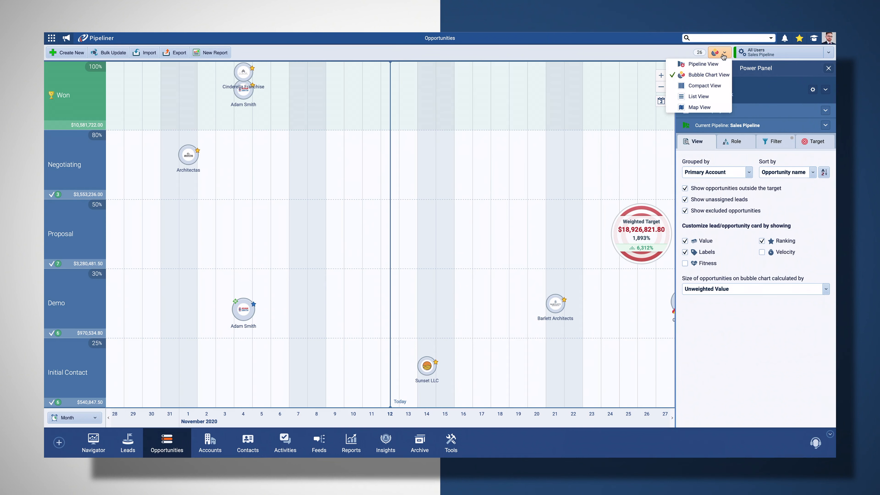
left_click(700, 85)
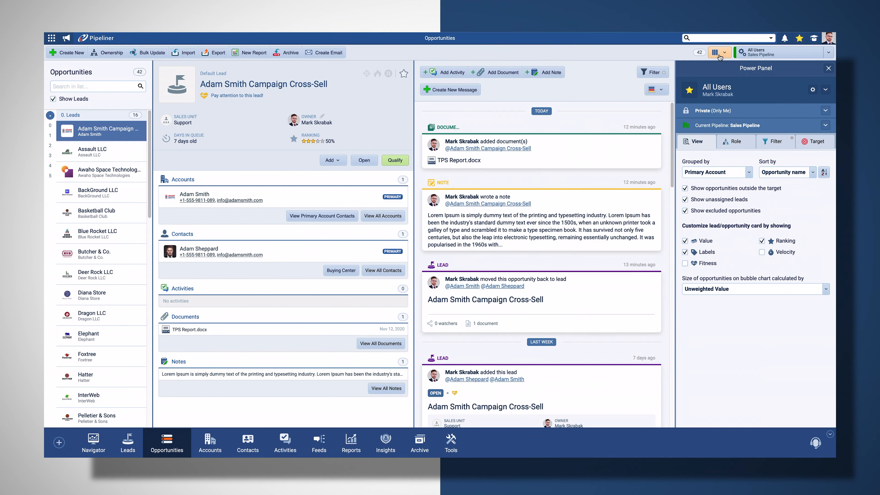
left_click(718, 52)
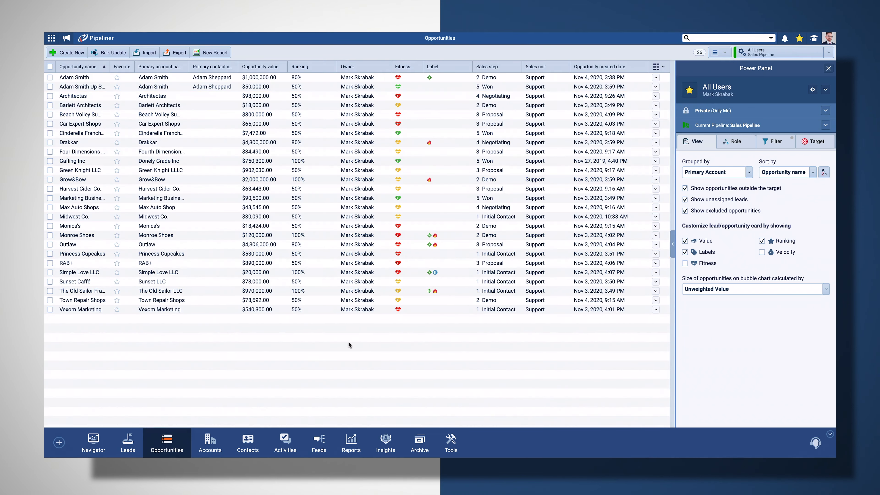
left_click(210, 443)
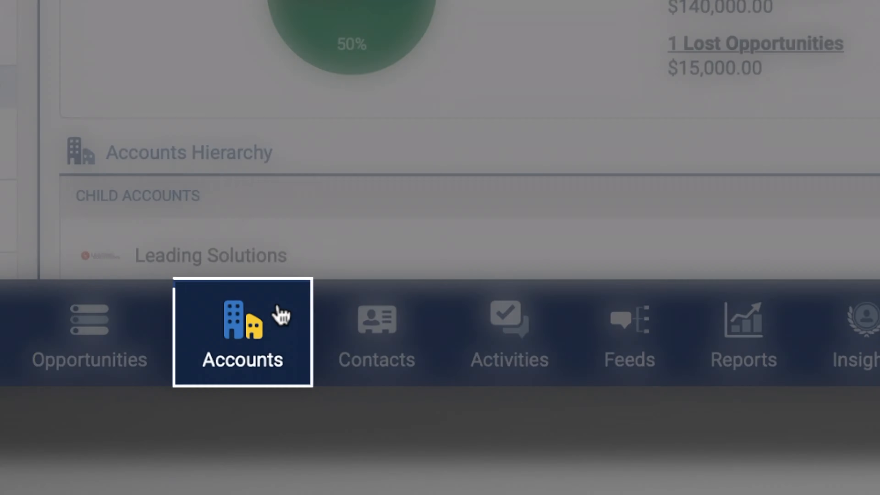
left_click(243, 331)
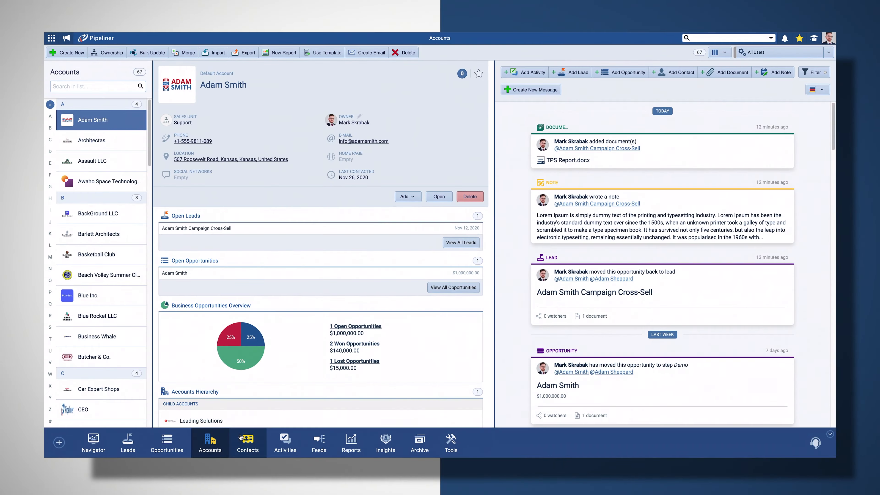
left_click(247, 443)
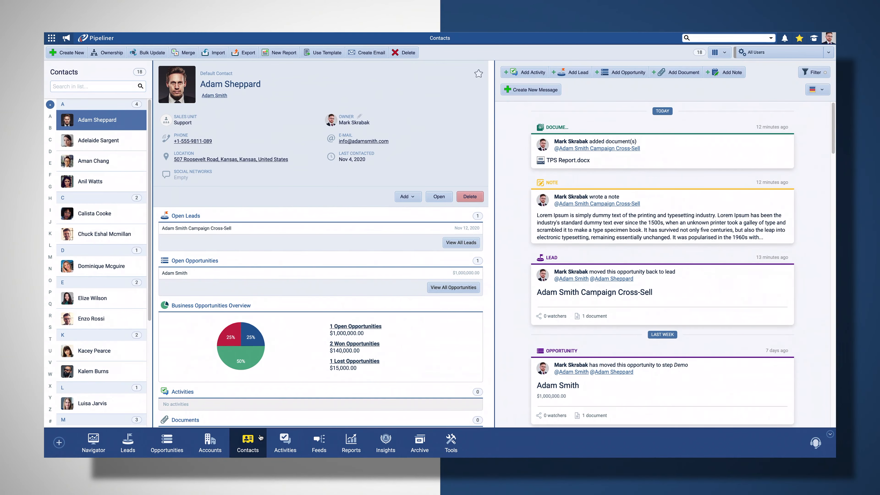